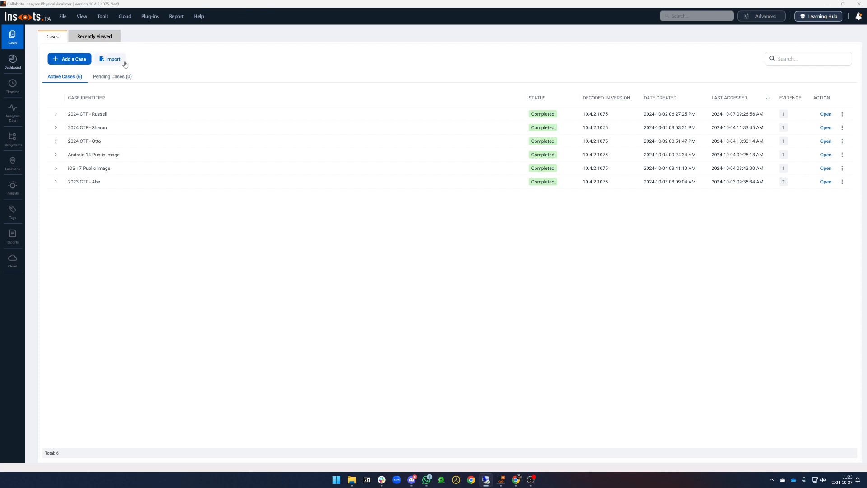
Choose the exported 2024 CTF - Felix .clbe file as the case import source
{"action": "left_click", "coordinate": [111, 58]}
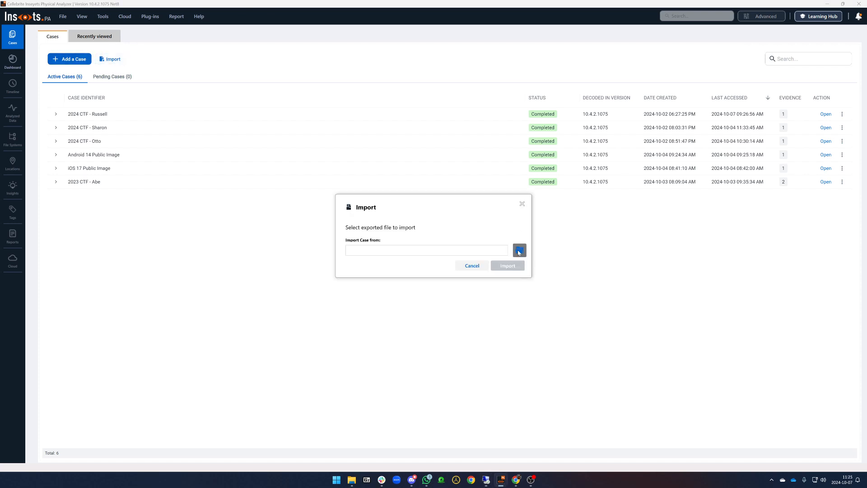
{"action": "left_click", "coordinate": [519, 250]}
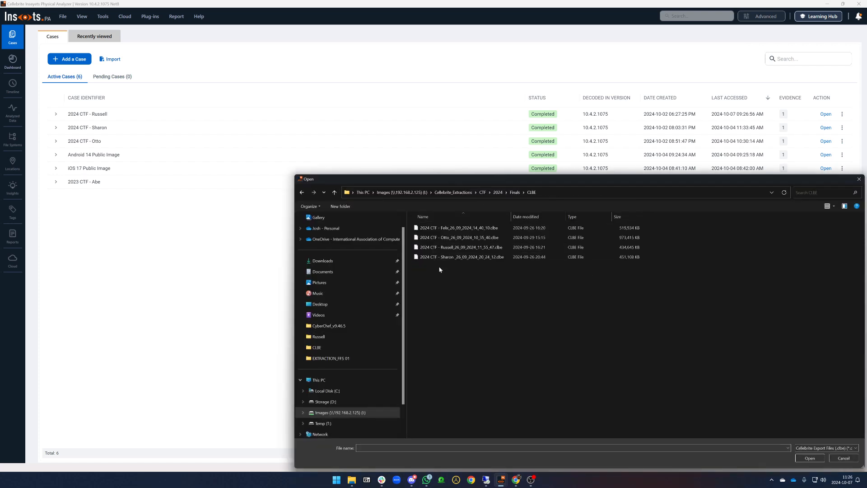
{"action": "left_click", "coordinate": [459, 227]}
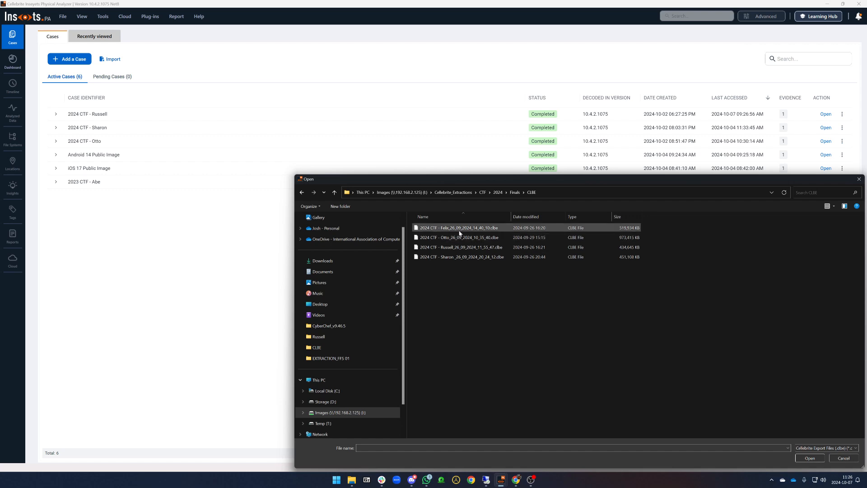
{"action": "left_click", "coordinate": [809, 458]}
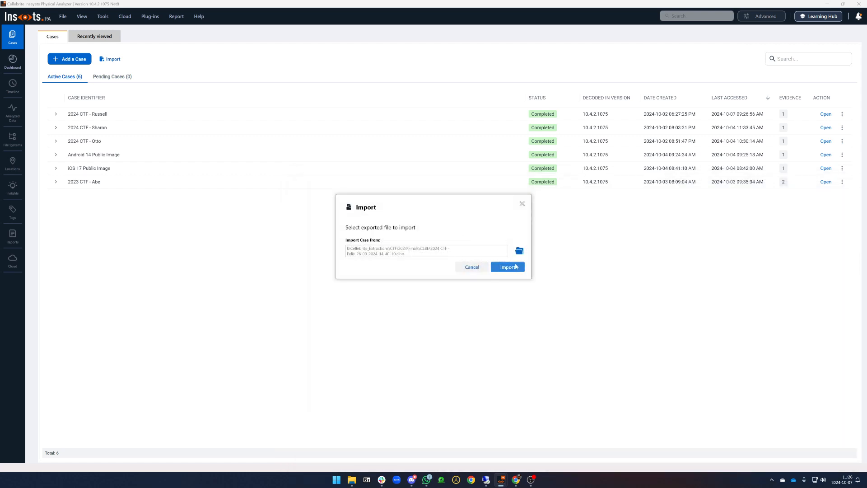
Set the evidence location to EXTRACTION_FFS.ufd under Finals > CellebriteCTF24_Felix
{"action": "left_click", "coordinate": [507, 266]}
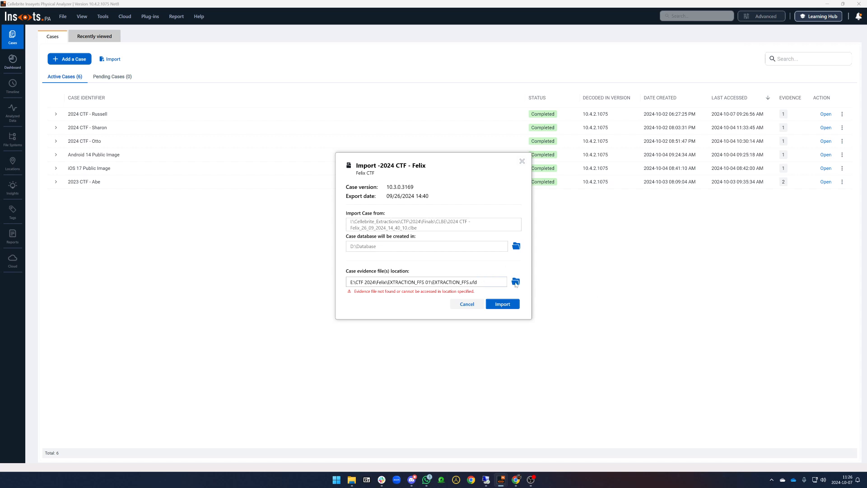
{"action": "left_click", "coordinate": [515, 282]}
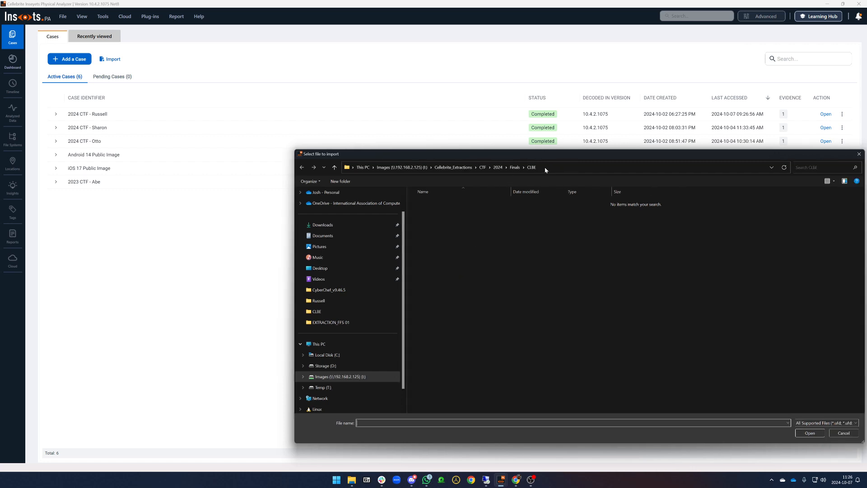
{"action": "left_click", "coordinate": [515, 167]}
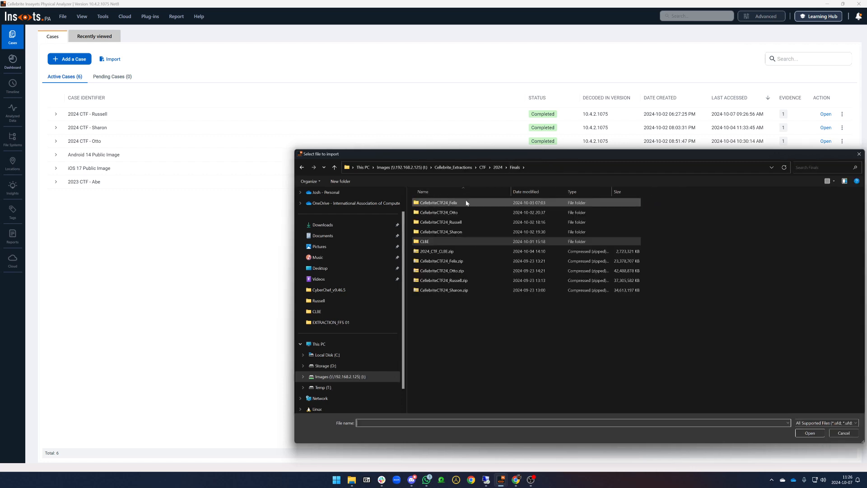
{"action": "double_click", "coordinate": [438, 202]}
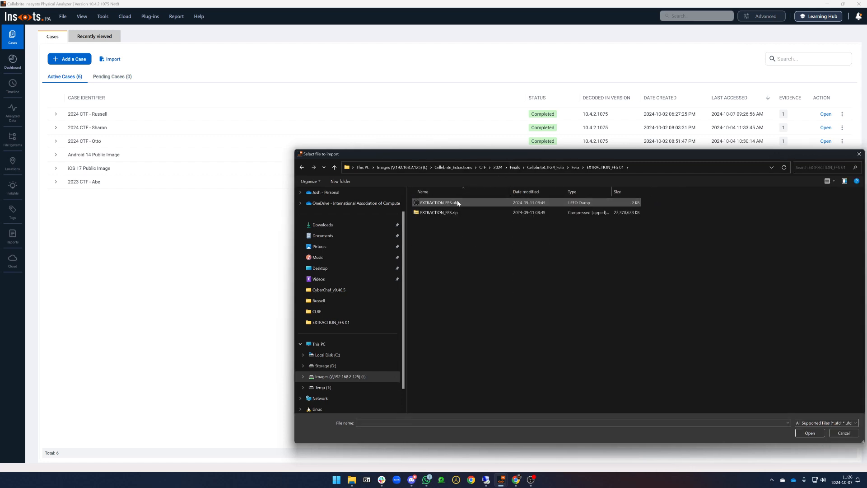
{"action": "double_click", "coordinate": [439, 202]}
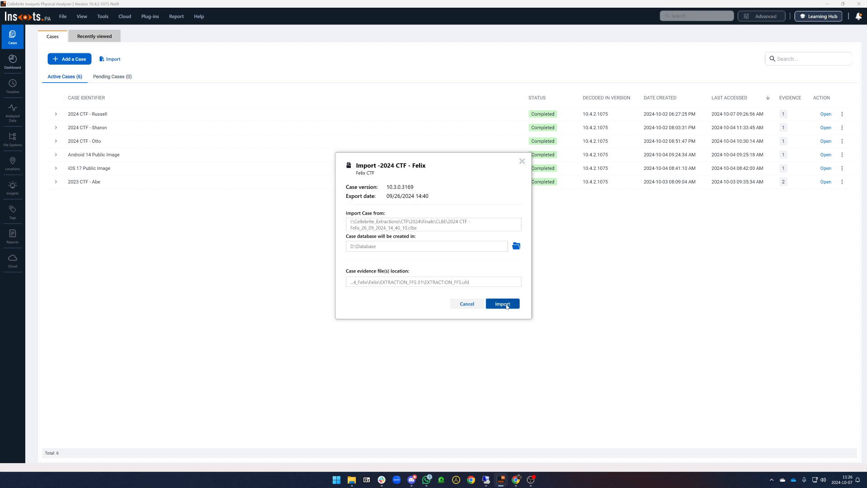
Run the Felix import and select the completed '2024 CTF - Felix (Imported)' case
{"action": "left_click", "coordinate": [502, 303]}
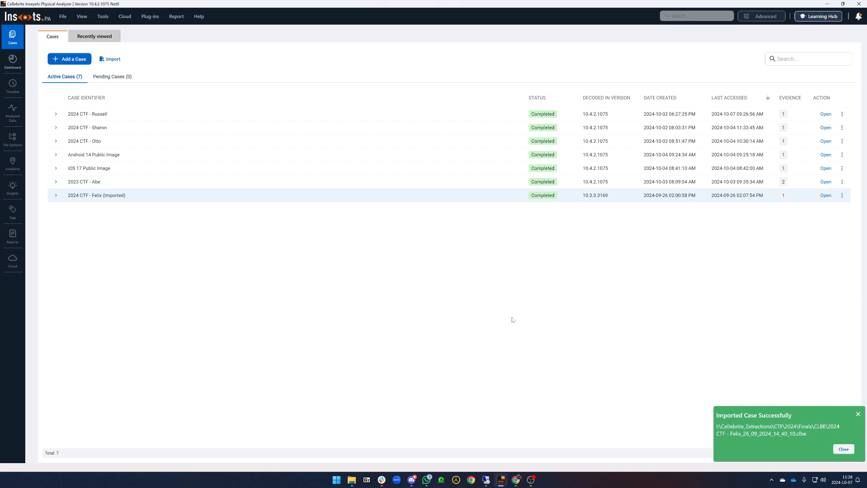
{"action": "mouse_move", "coordinate": [426, 203]}
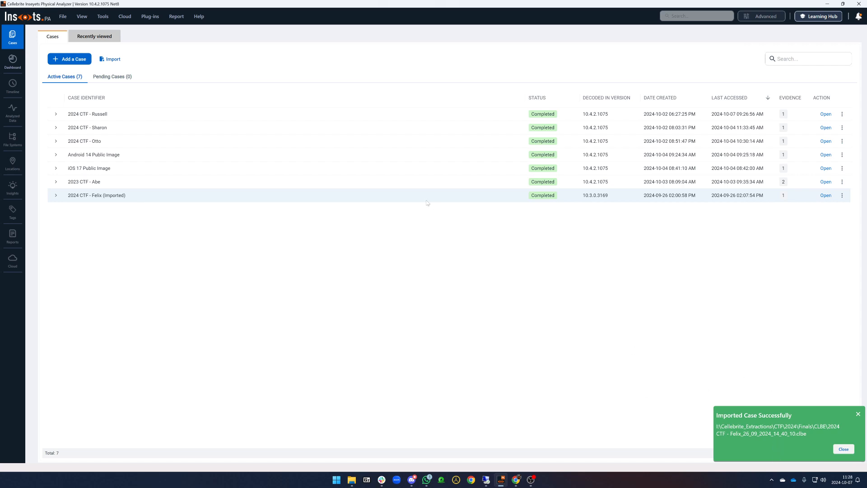
{"action": "left_click", "coordinate": [843, 449]}
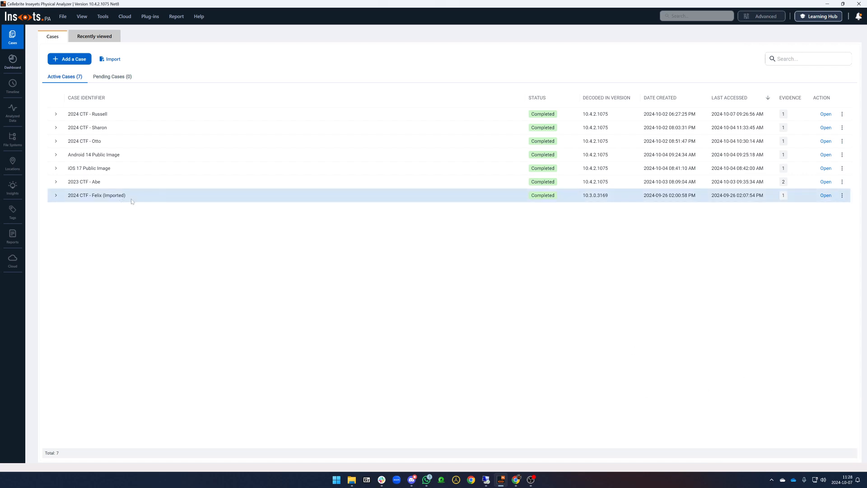